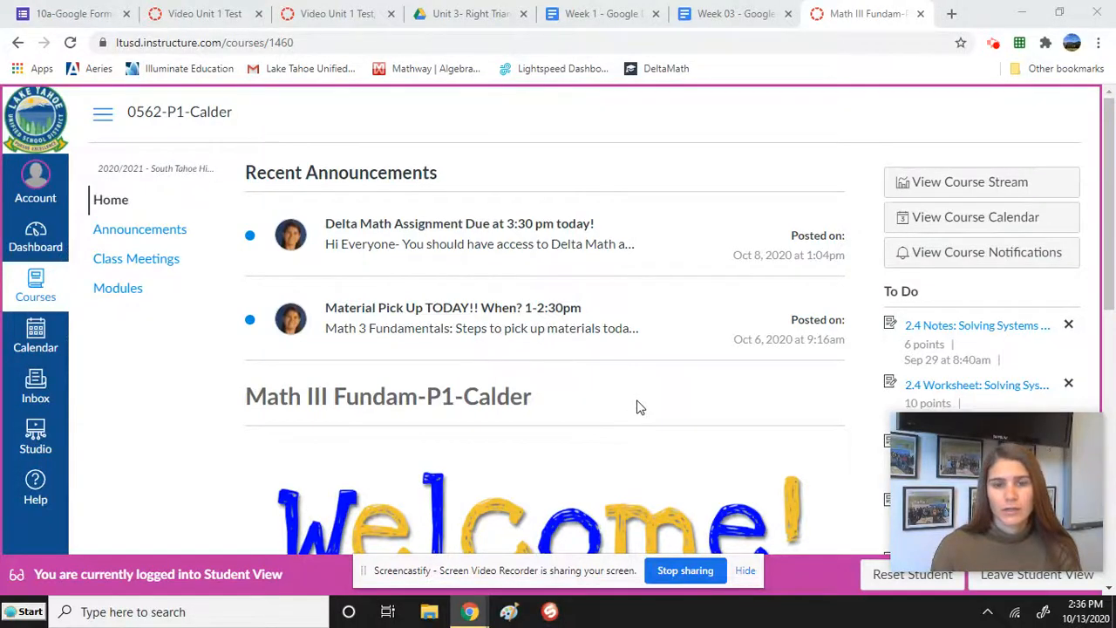
# - Go to the Unit 1 Statistics module list and bring Video Unit 1 Test into view
pyautogui.scroll(-3)
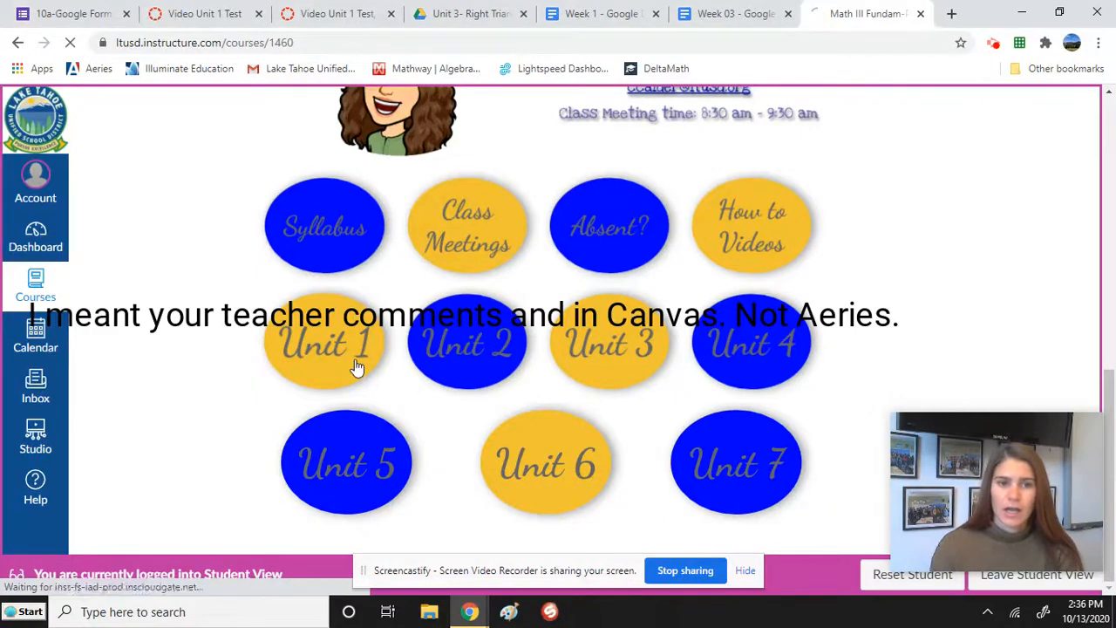
pyautogui.click(325, 341)
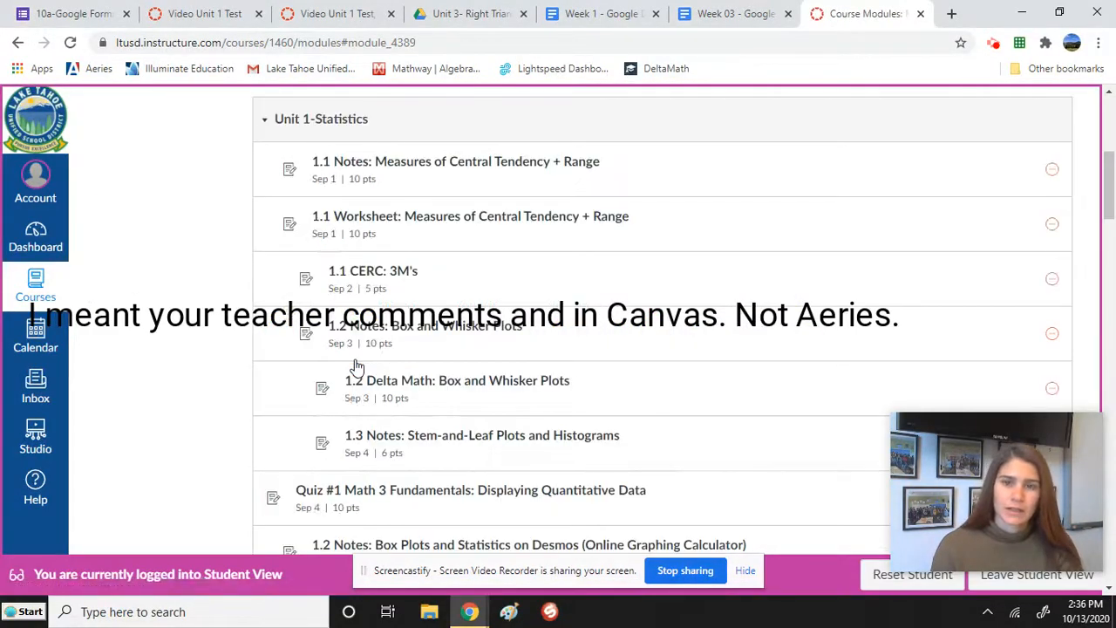
pyautogui.scroll(-3)
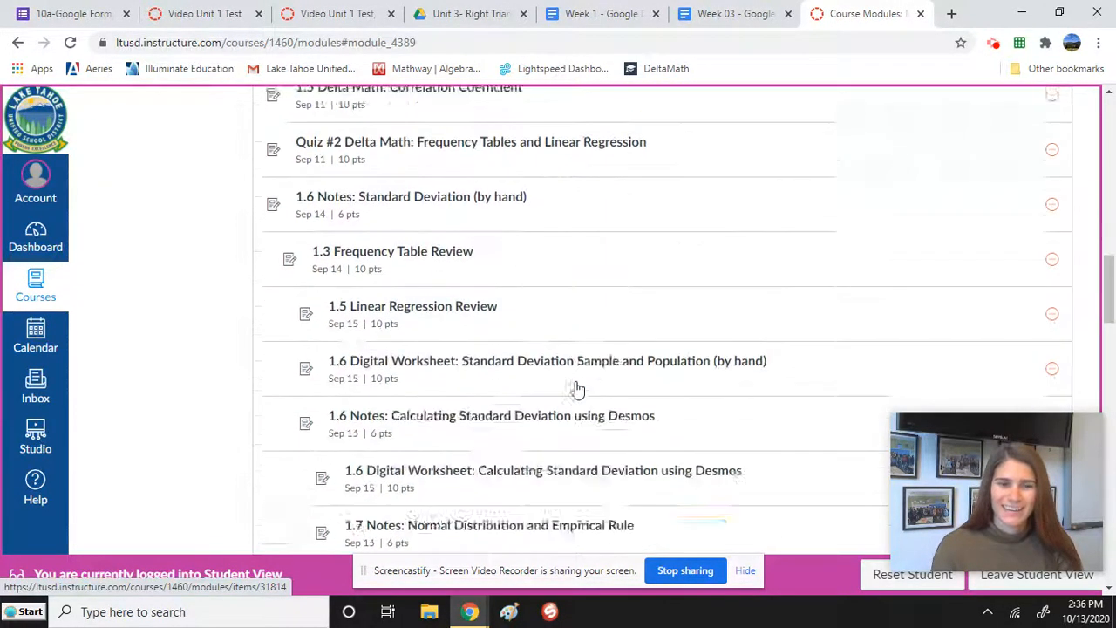
pyautogui.scroll(-3)
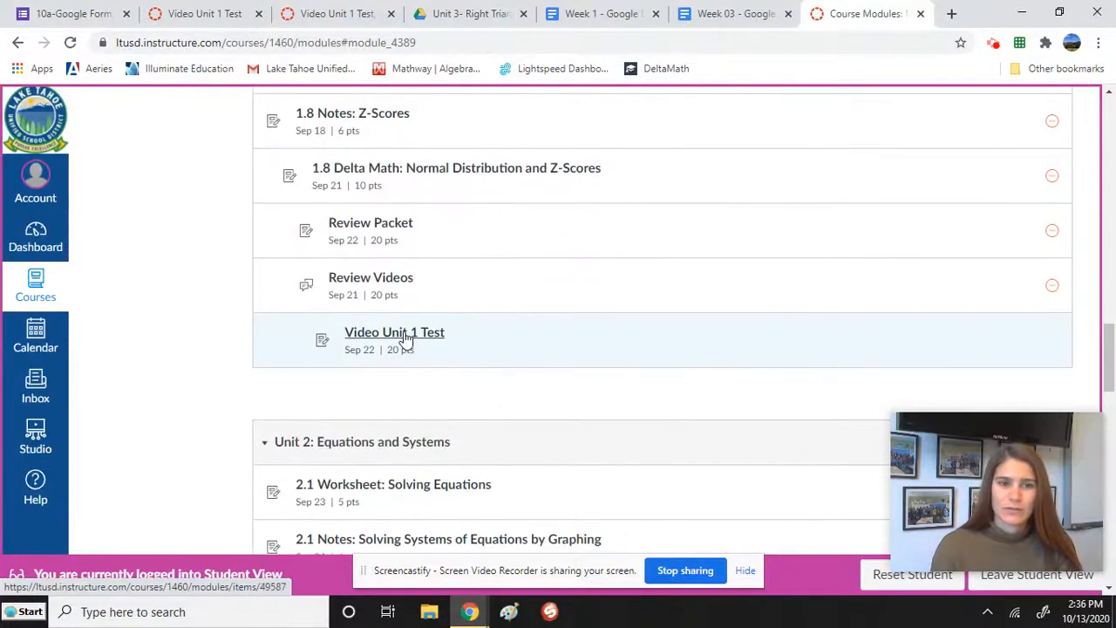
# - View the Submission Details for Video Unit 1 Test, a late recording graded 5/20
pyautogui.click(394, 331)
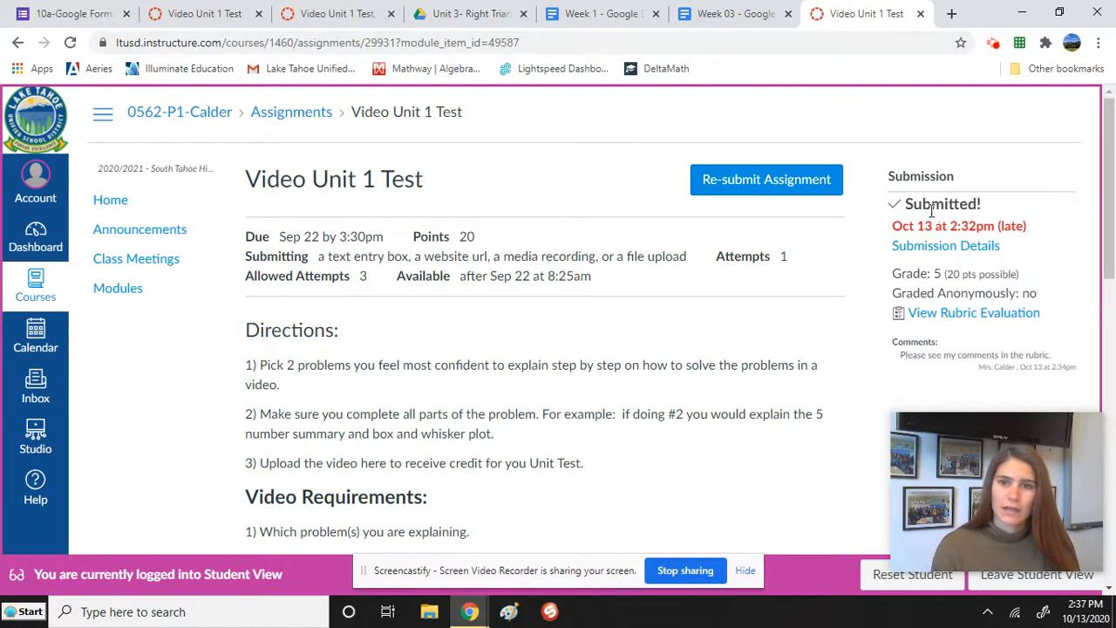
pyautogui.click(944, 244)
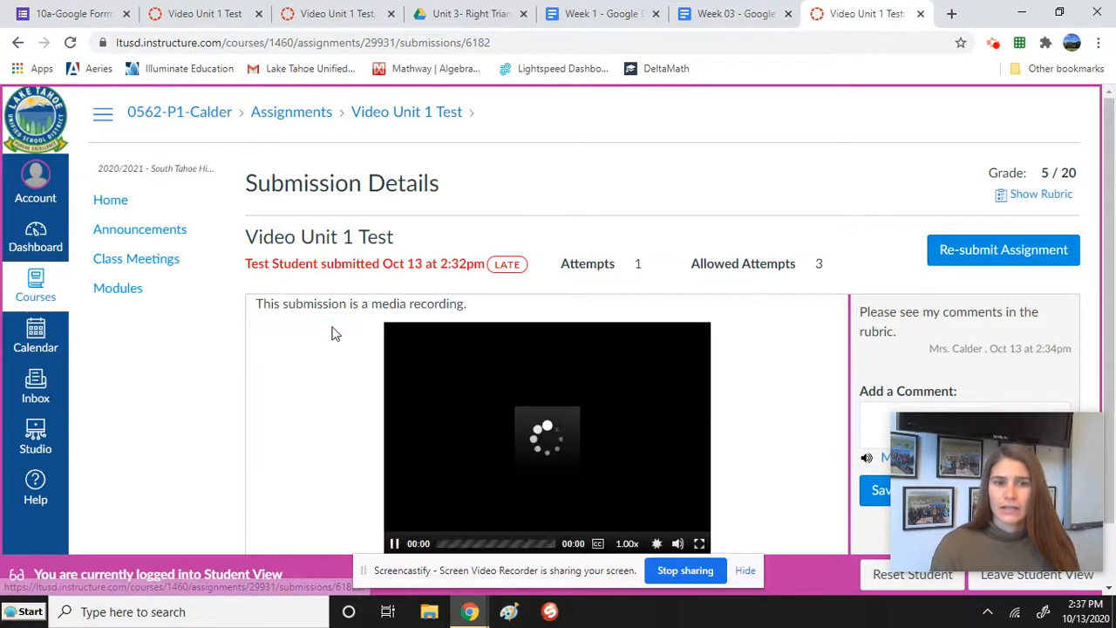
# - Play the submitted 12:24 media recording briefly and pause it again
pyautogui.click(394, 544)
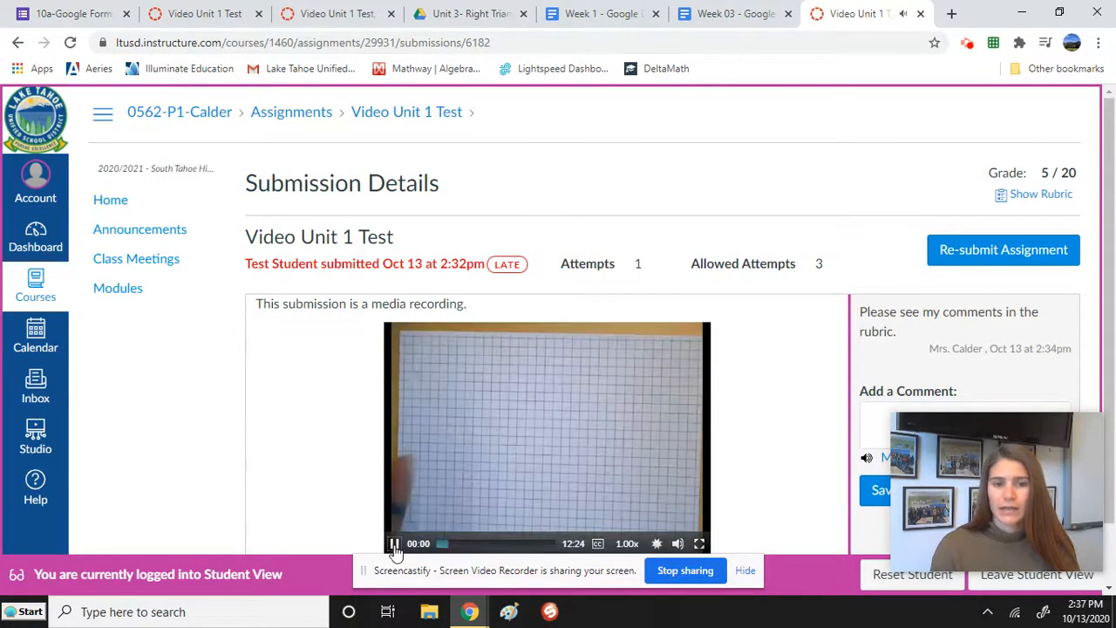
pyautogui.click(394, 544)
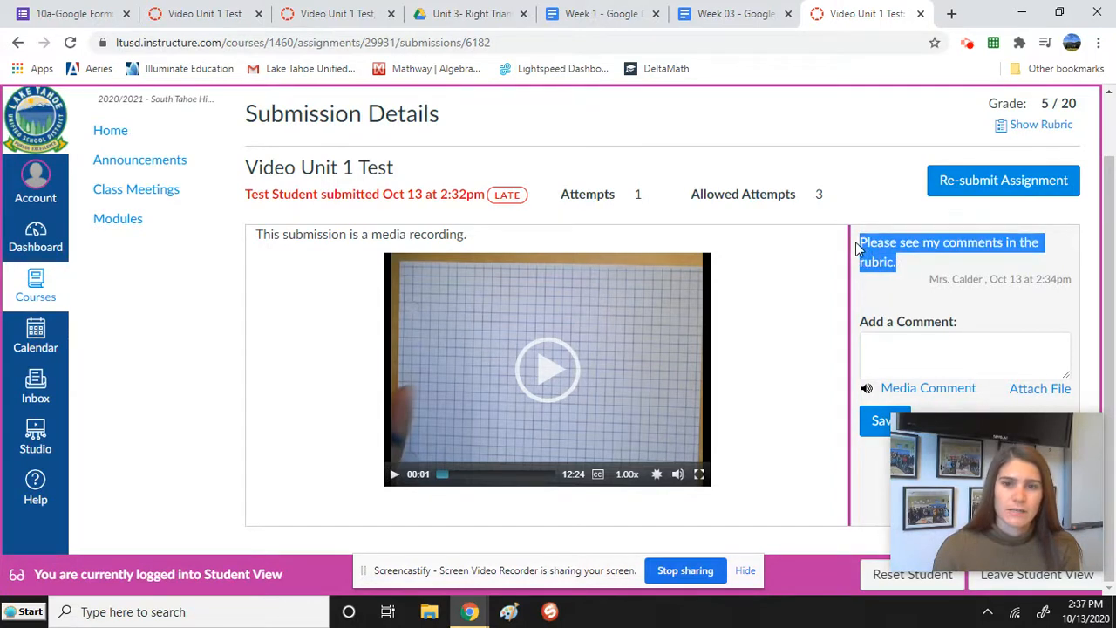
pyautogui.moveTo(411, 457)
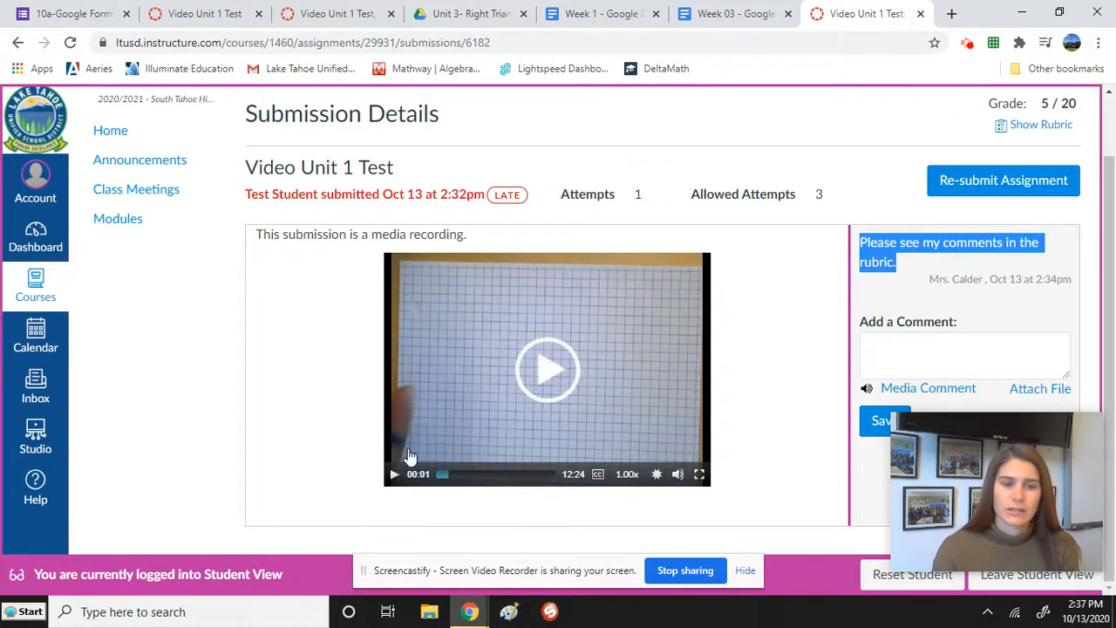
pyautogui.click(19, 42)
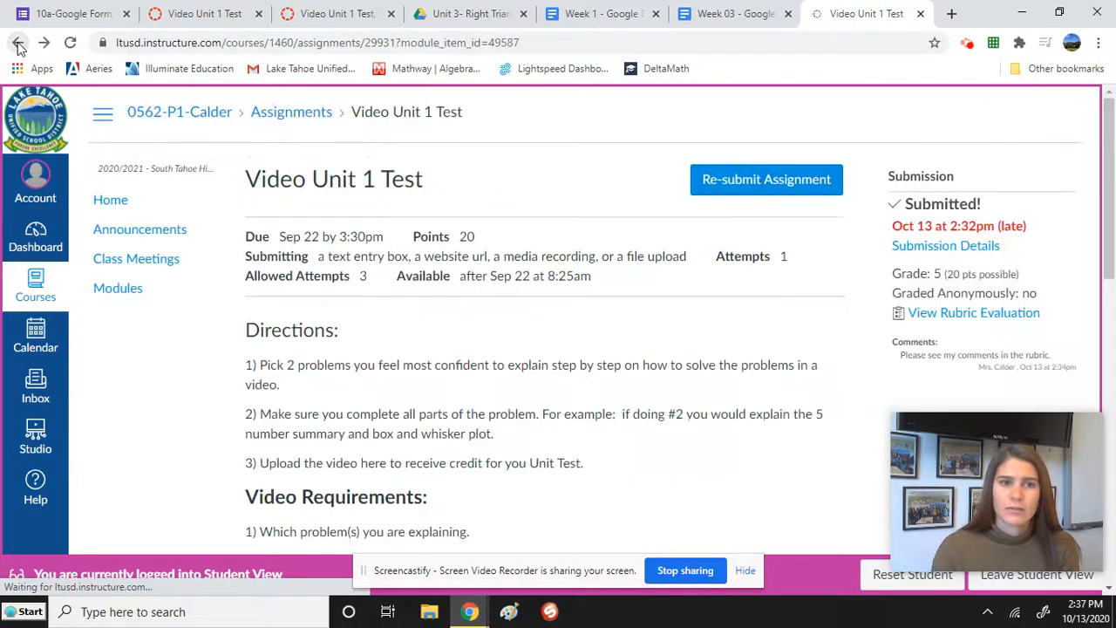
pyautogui.moveTo(944, 244)
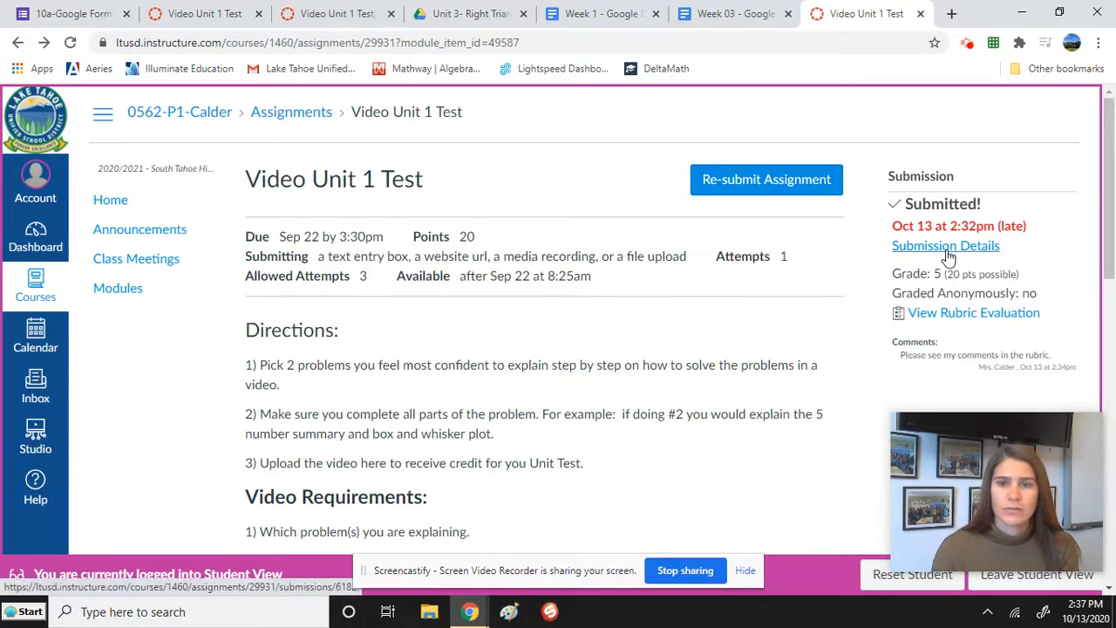
pyautogui.click(945, 244)
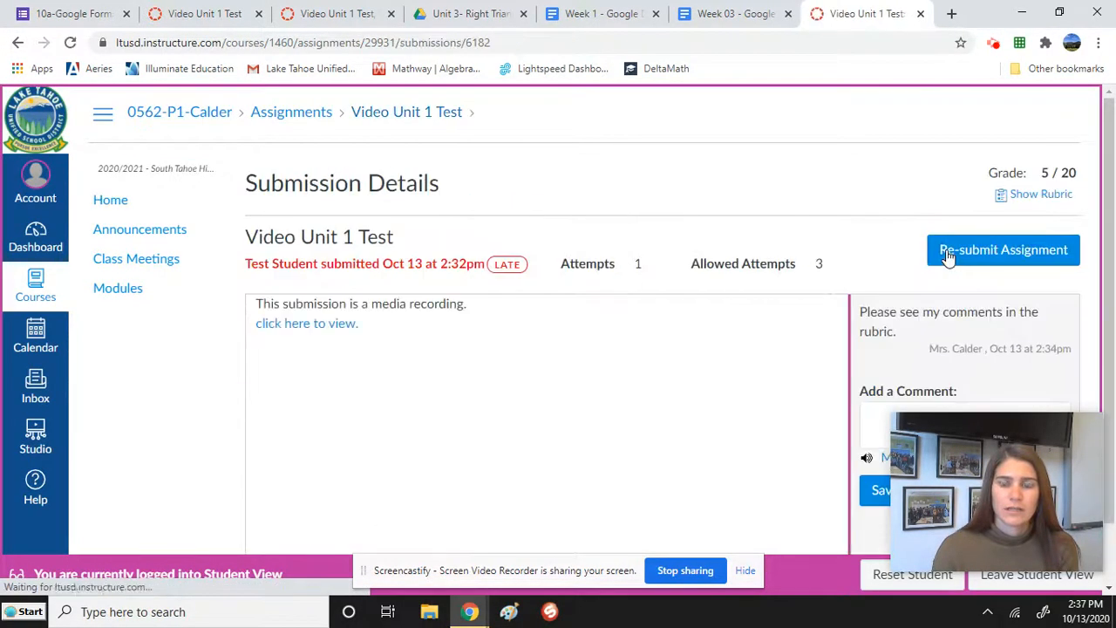
pyautogui.scroll(-3)
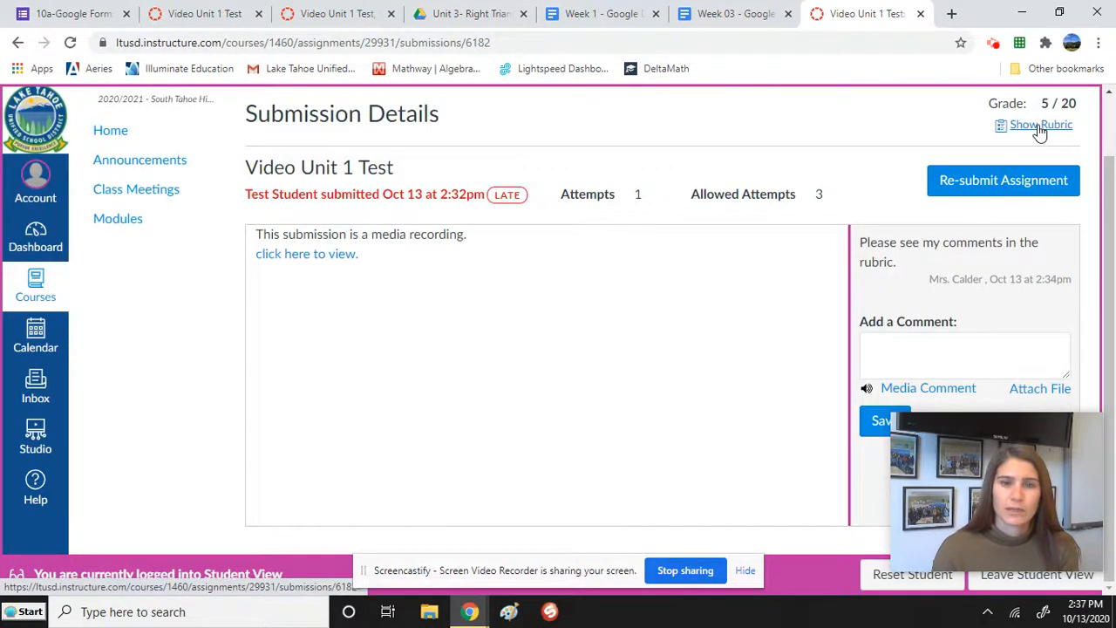
# - Show the rubric beside the submission and read its ratings and comments for both explanations
pyautogui.click(1039, 124)
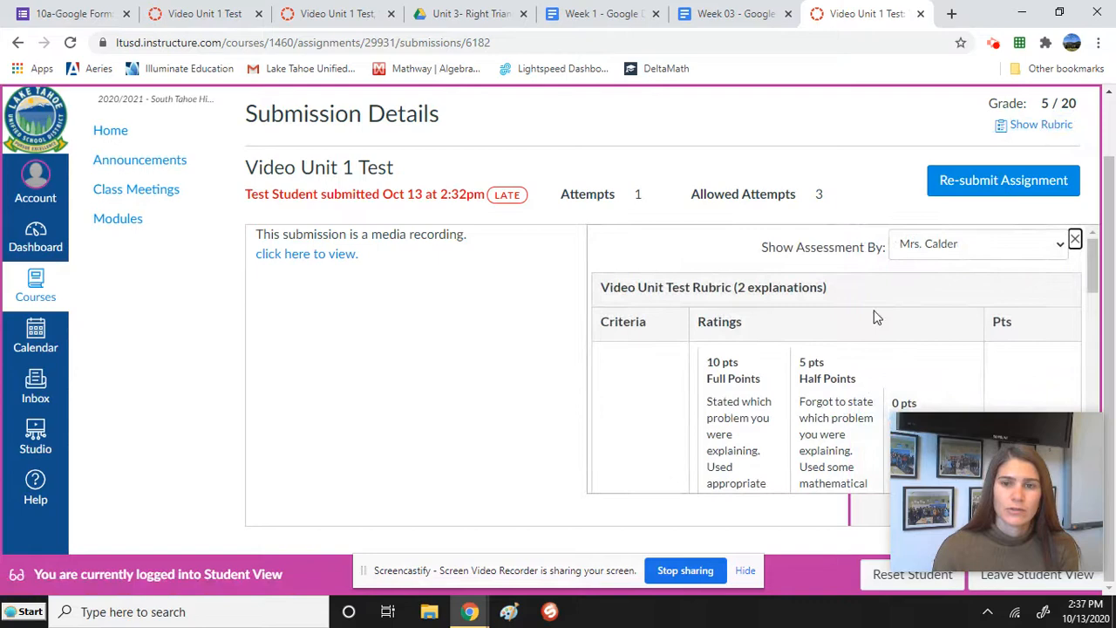
pyautogui.scroll(-3)
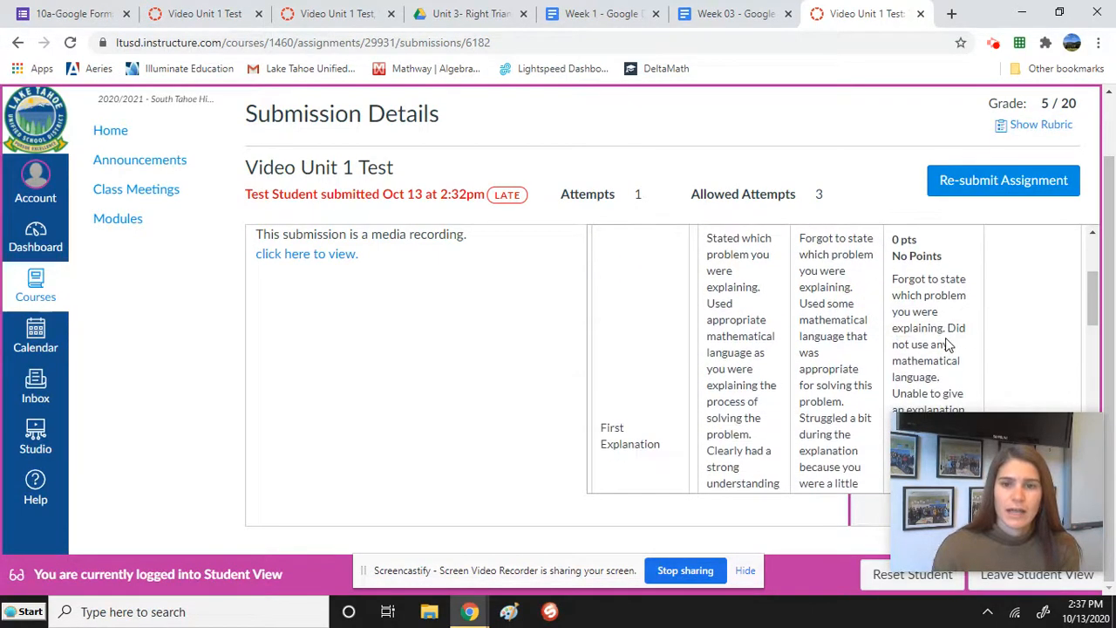
pyautogui.scroll(-3)
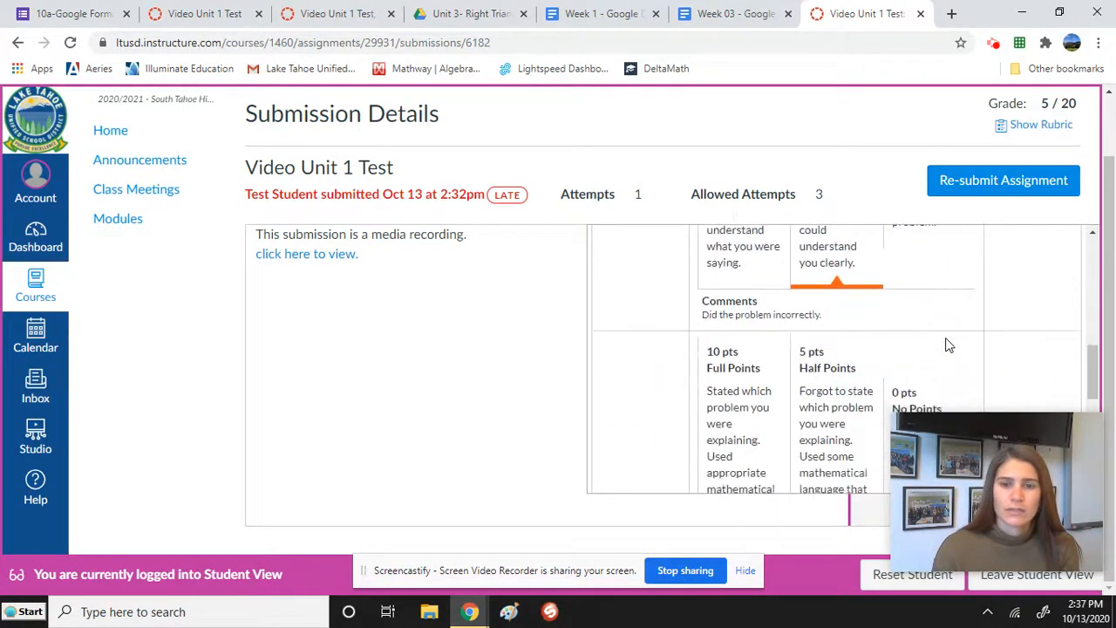
pyautogui.scroll(-3)
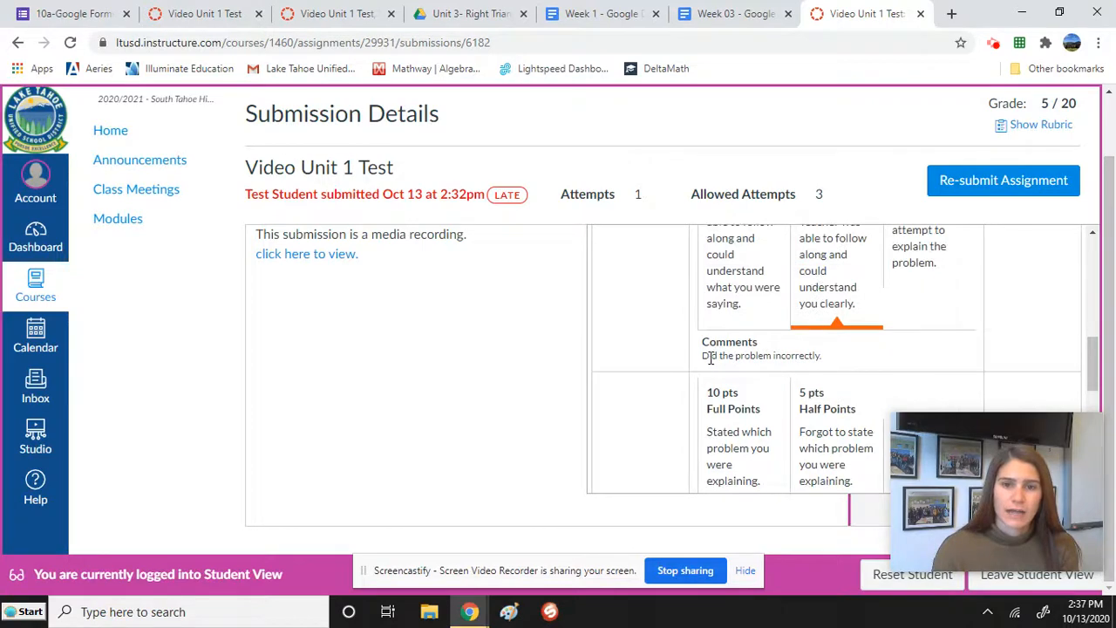
pyautogui.scroll(-3)
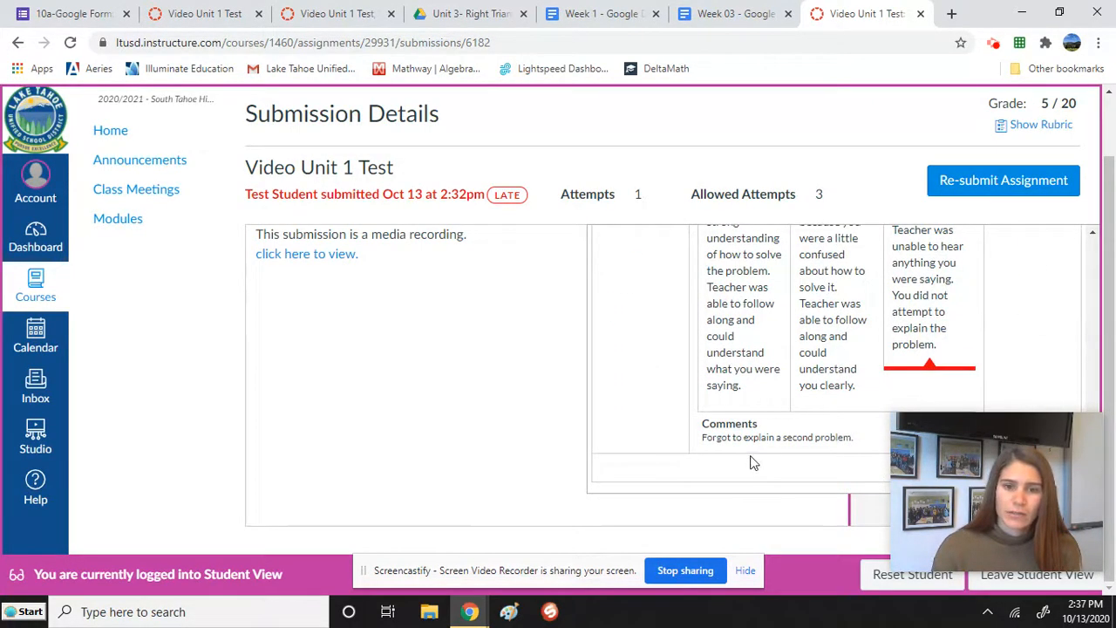
pyautogui.moveTo(844, 460)
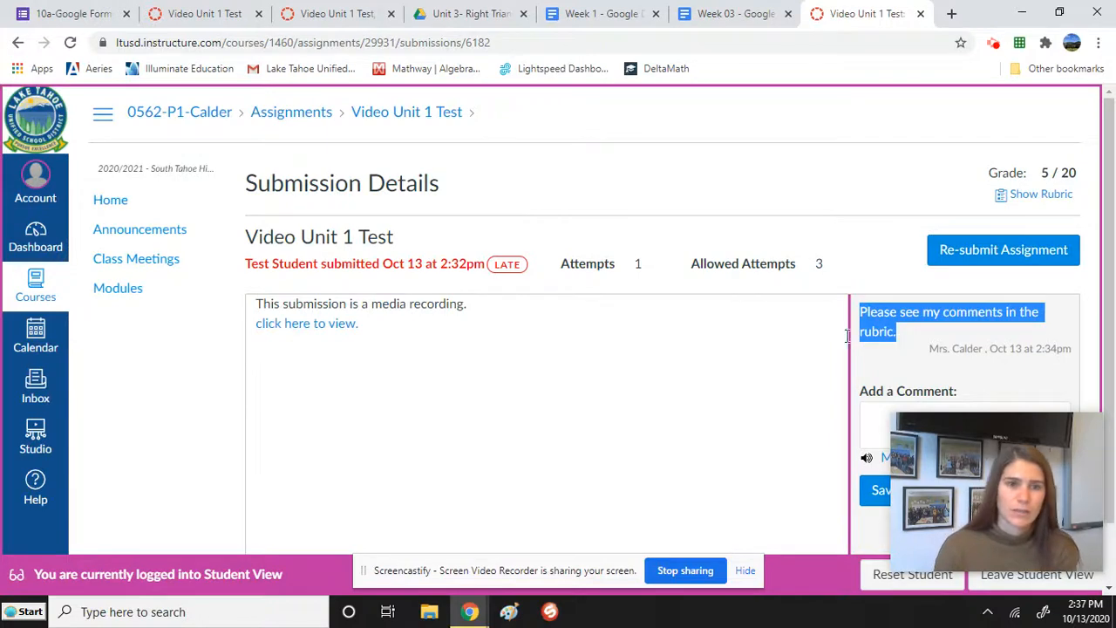
# - Check the rubric's 5/10 pts for the first explanation, then return to the assignment page
pyautogui.click(19, 42)
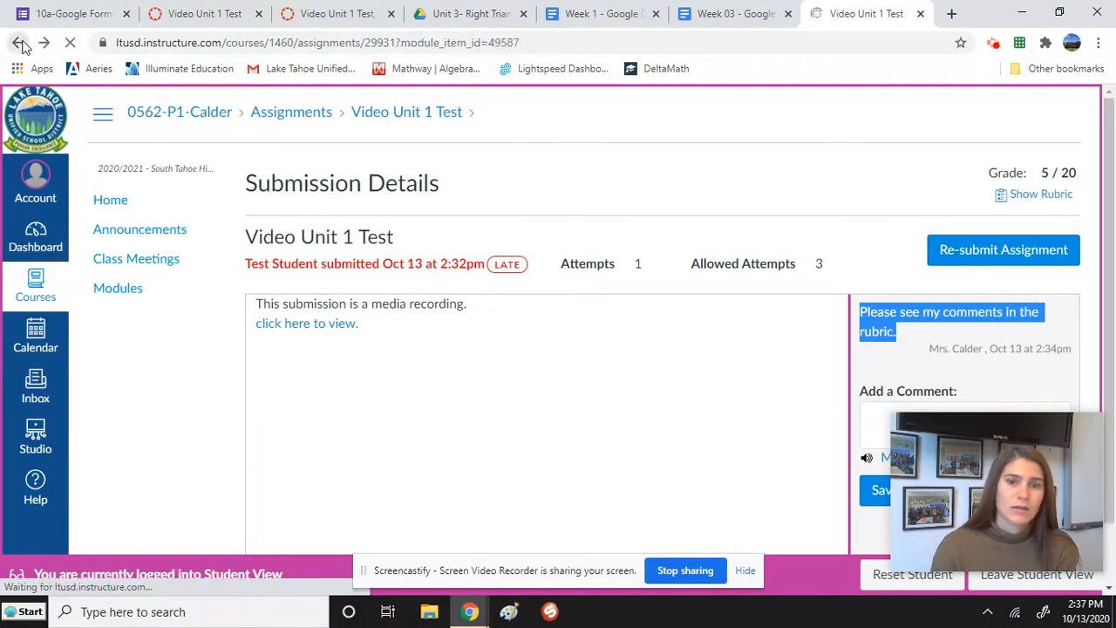
pyautogui.click(19, 41)
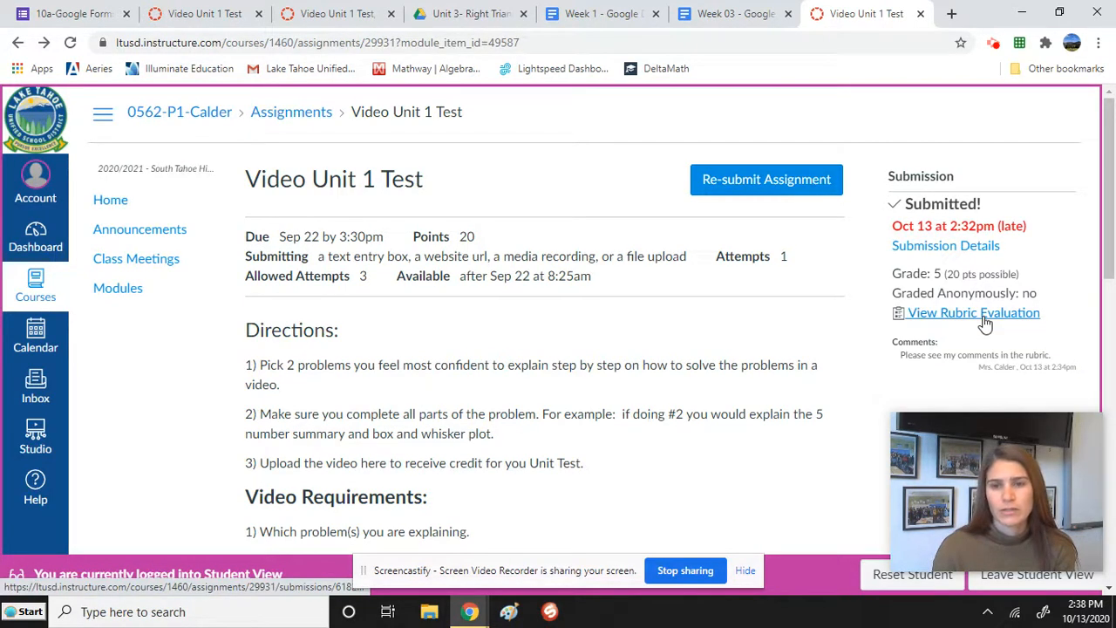
pyautogui.click(973, 312)
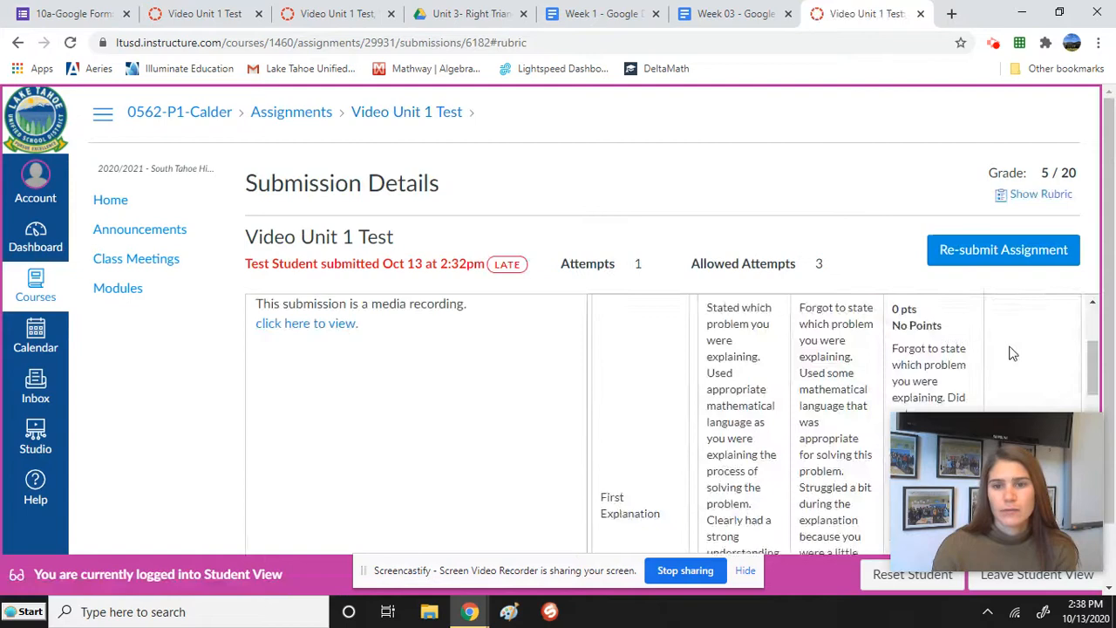
pyautogui.scroll(-3)
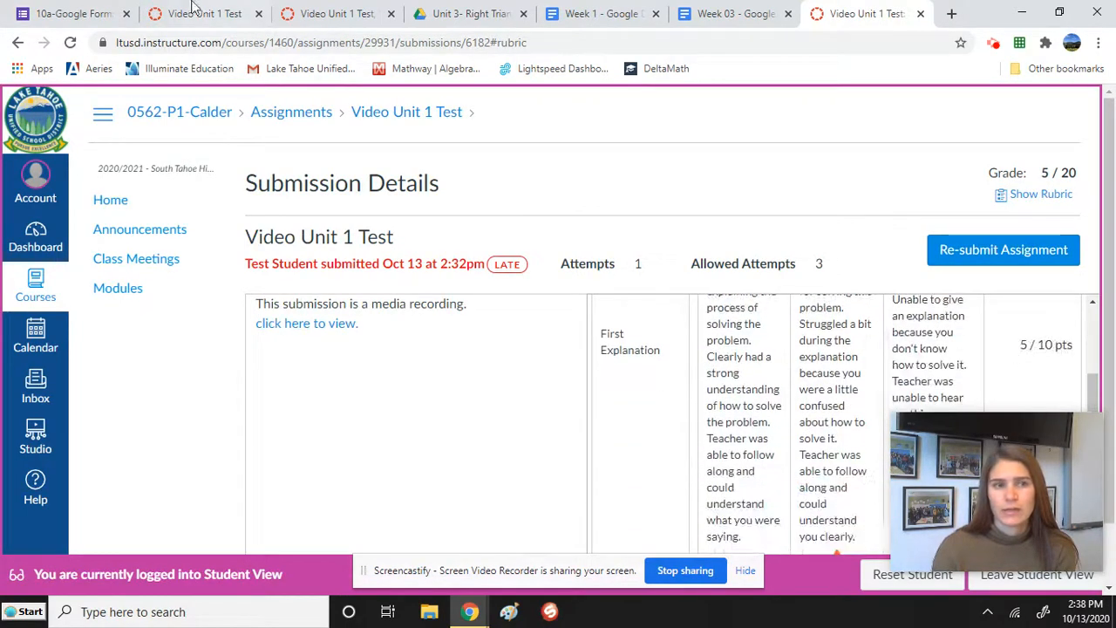
pyautogui.click(406, 111)
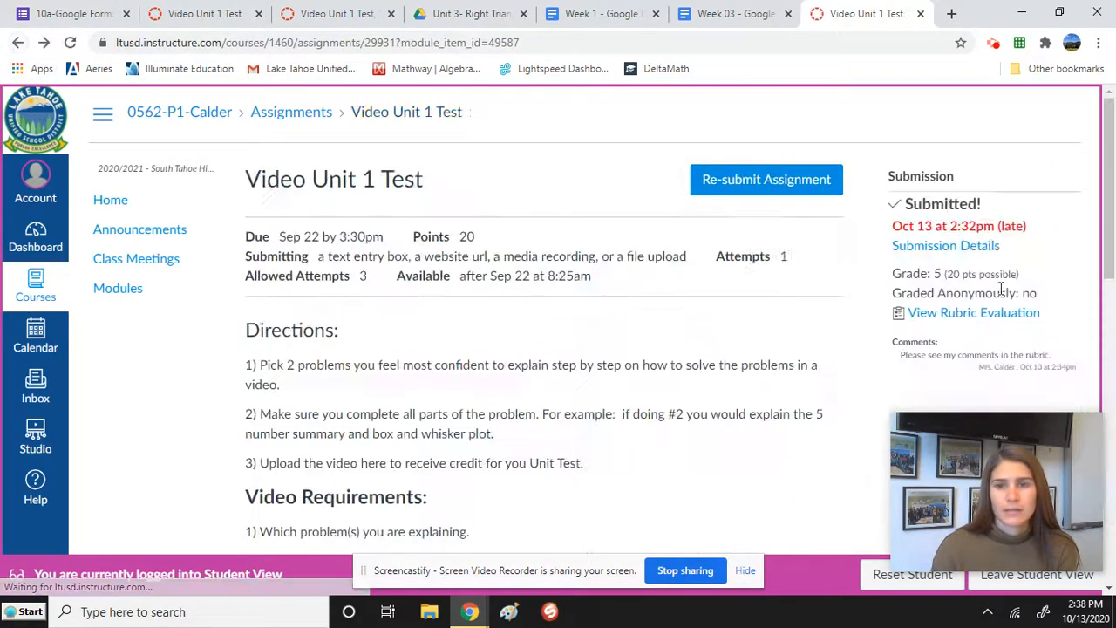
# - Review the rubric on the assignment page and reopen the rubric evaluation from the sidebar
pyautogui.scroll(-3)
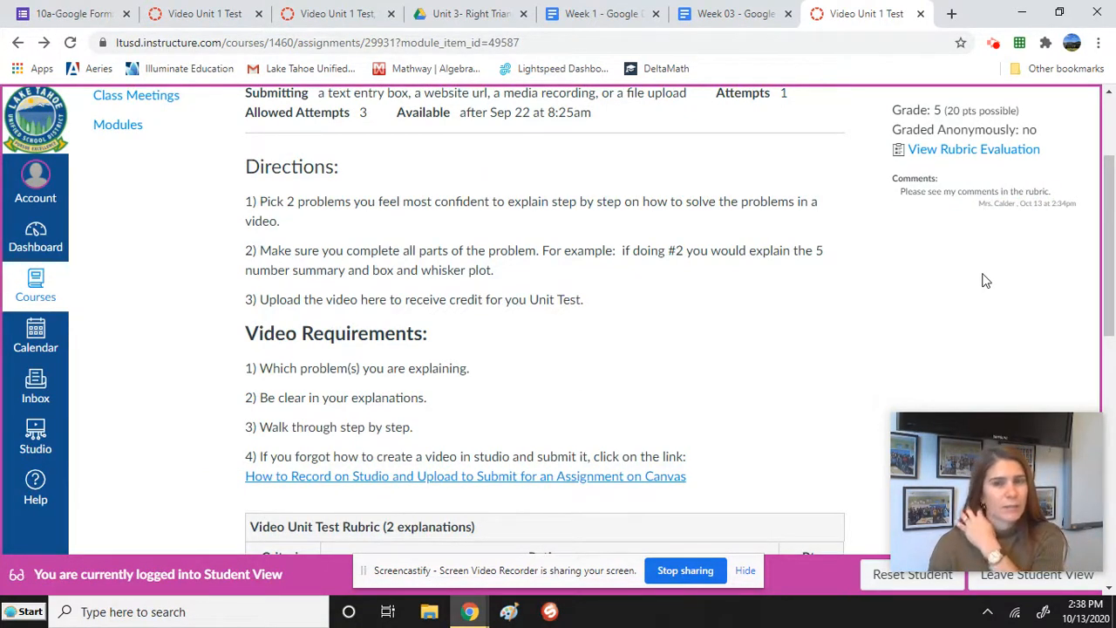
pyautogui.moveTo(987, 248)
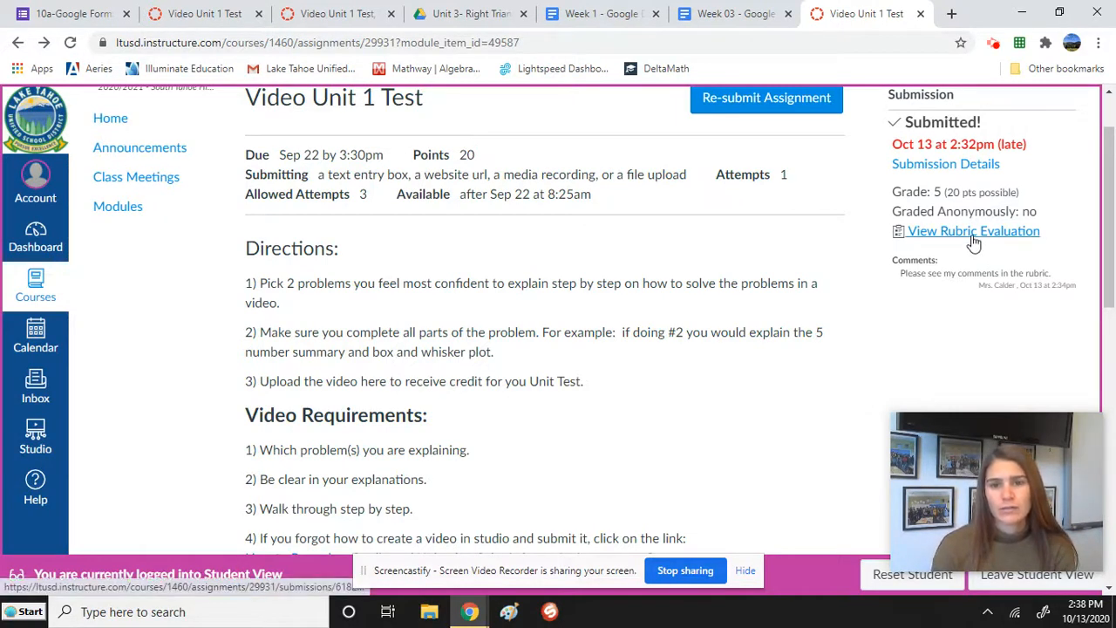
pyautogui.click(973, 231)
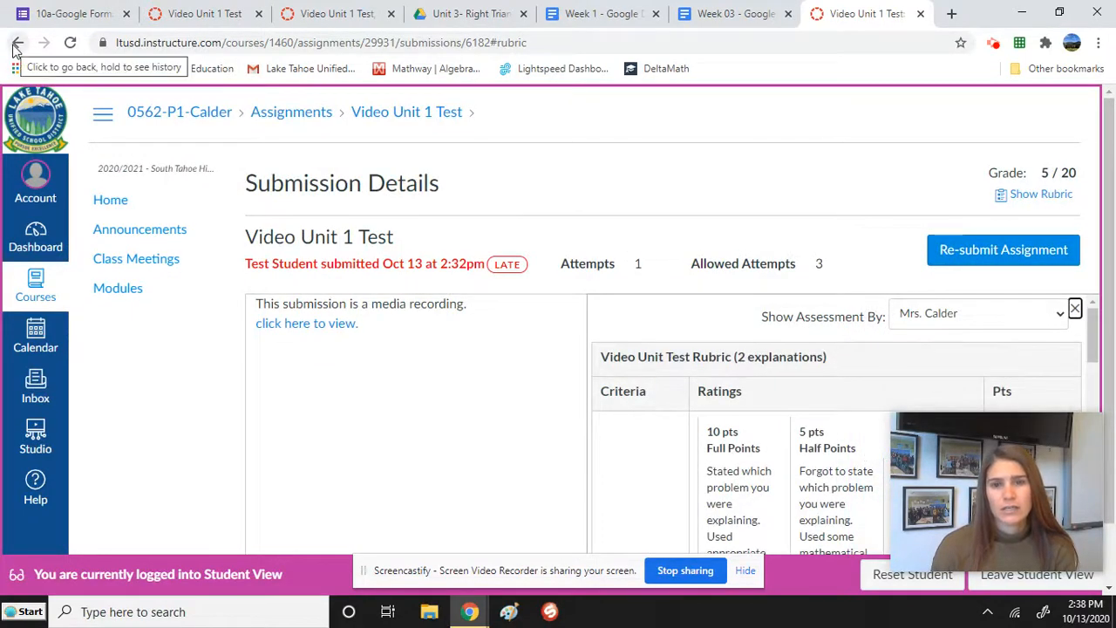
# - Go back to the assignment page and reopen Submission Details without the rubric panel
pyautogui.click(16, 42)
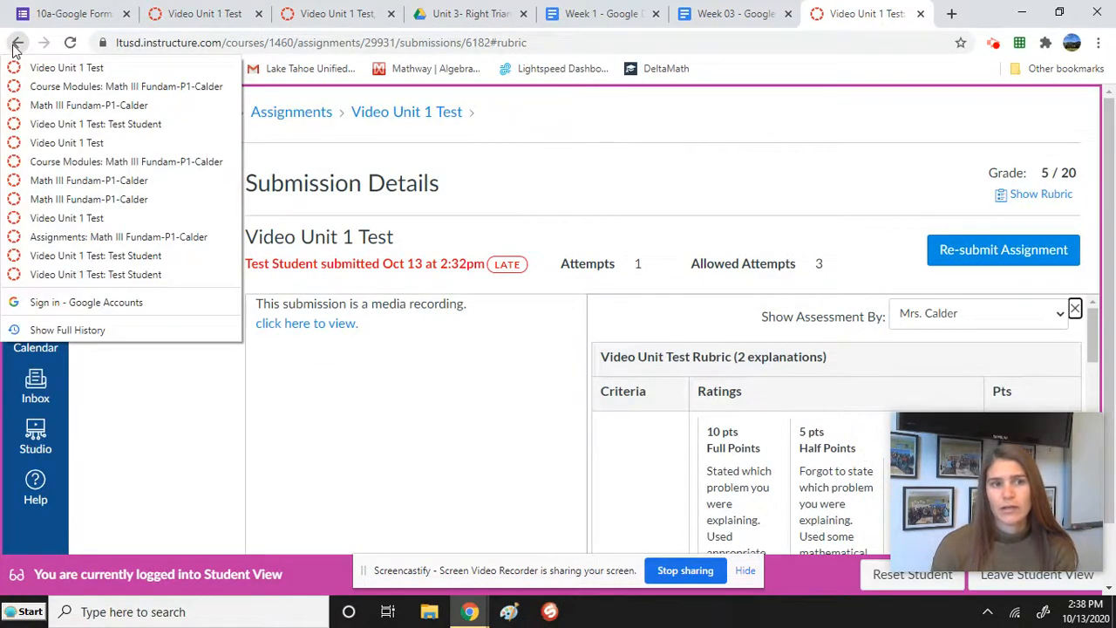
pyautogui.click(18, 41)
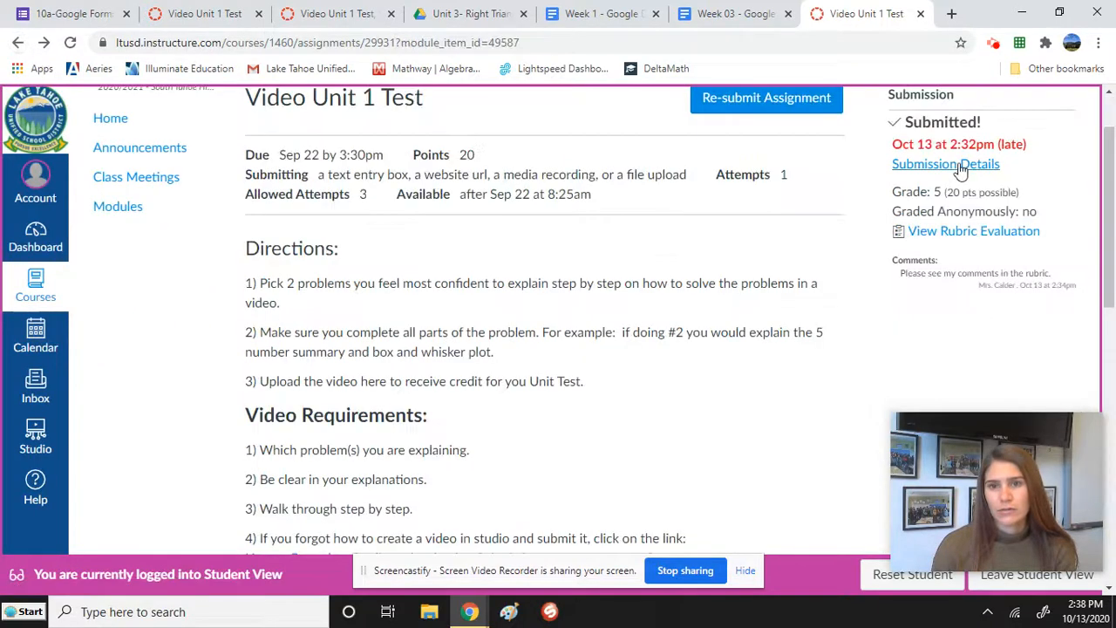
pyautogui.click(945, 164)
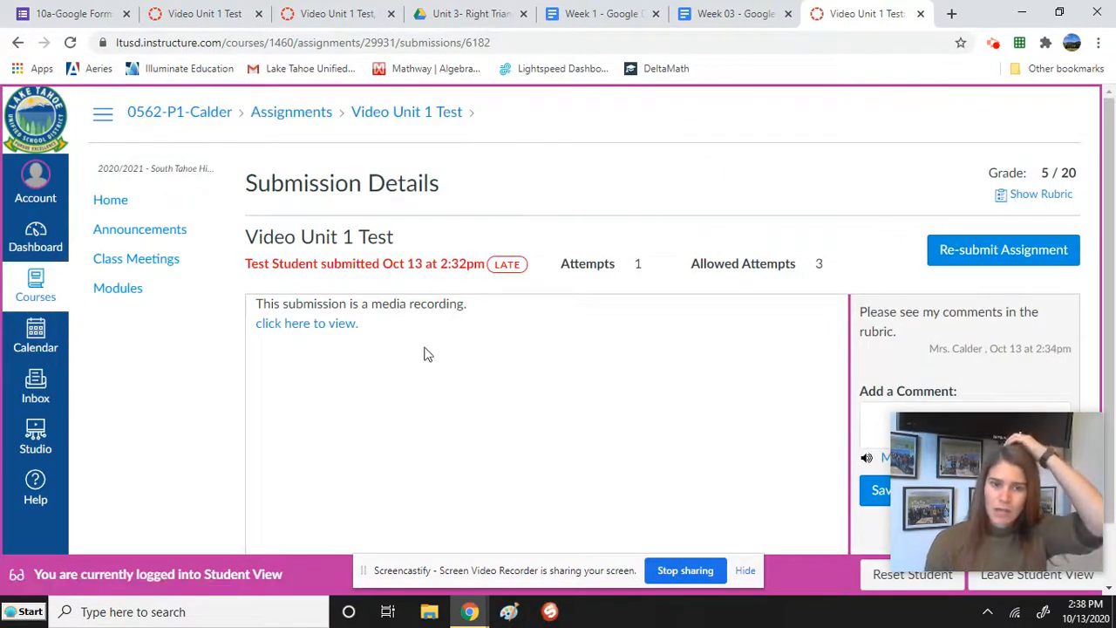
pyautogui.moveTo(539, 413)
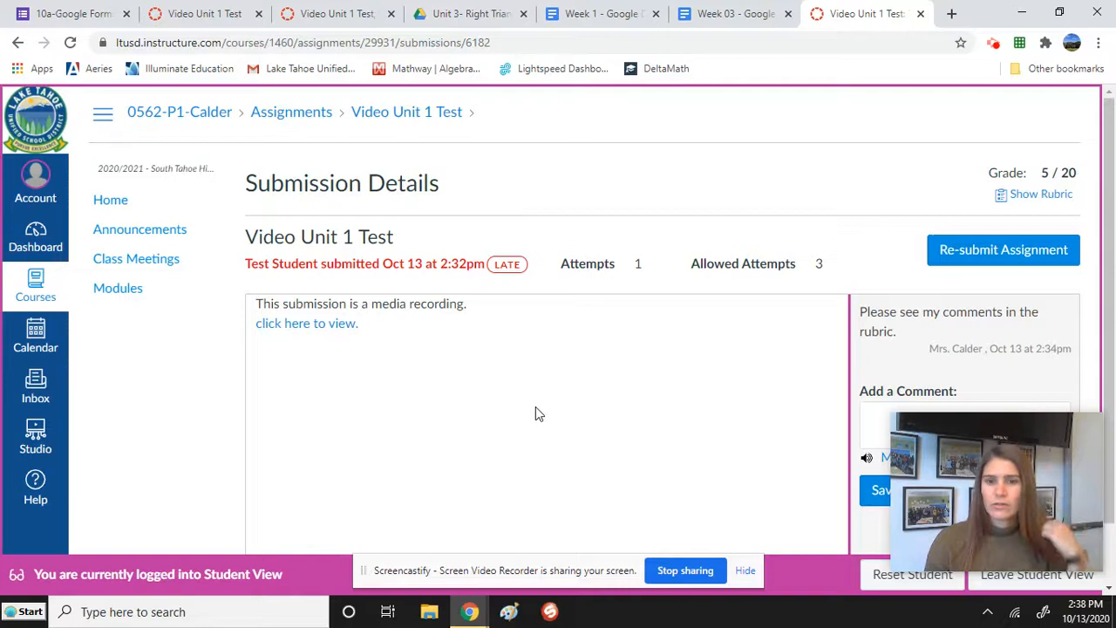